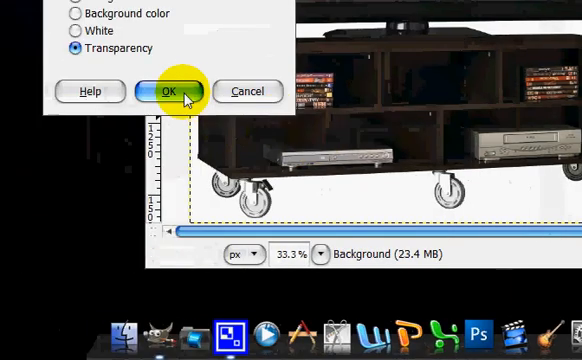
- Create a new layer filled with transparency above the TV photo
click(173, 90)
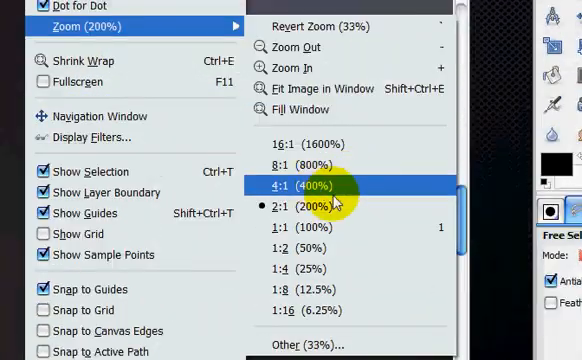
- Zoom the image to 4:1 (400%) for precise tracing of the screen edges
click(310, 185)
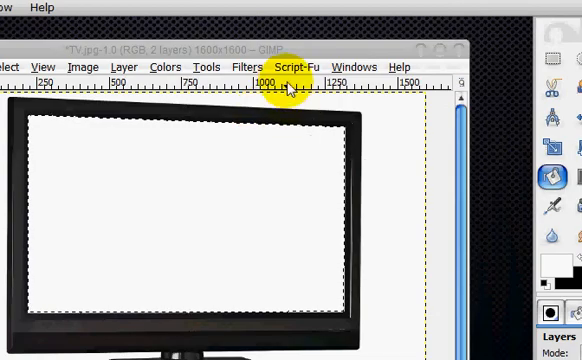
- Apply correlated RGB noise at 0.91 on all channels to the selected TV screen
click(247, 66)
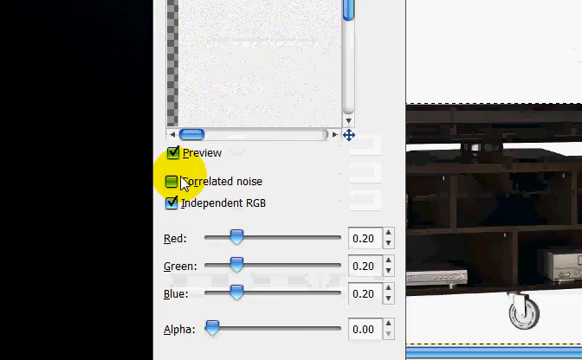
click(170, 181)
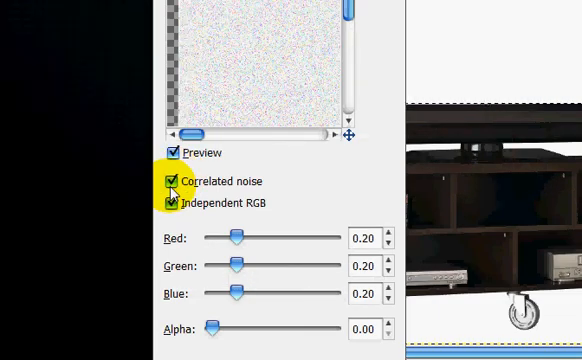
drag(237, 237, 265, 237)
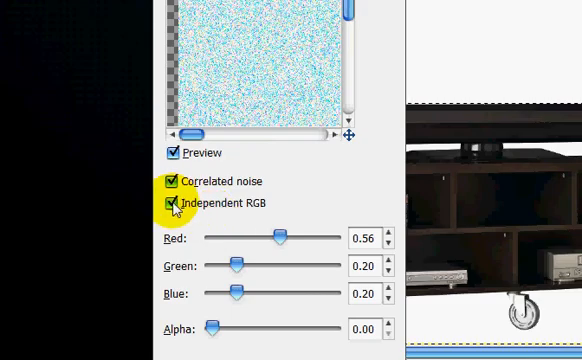
click(168, 203)
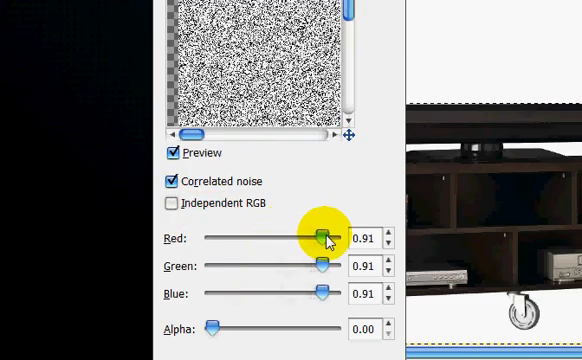
click(169, 202)
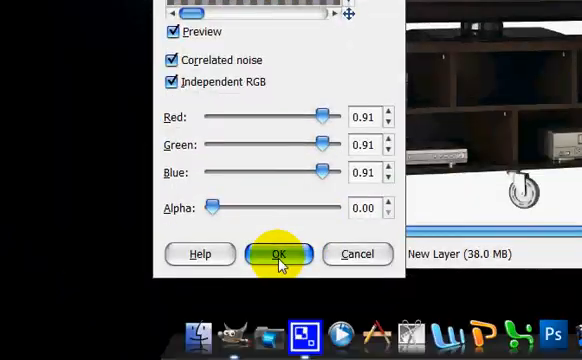
click(278, 253)
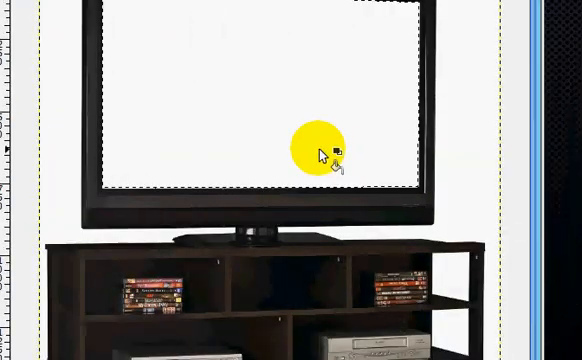
- Create a second transparent layer and dismiss the re-shown RGB Noise settings unchanged
scroll(down, 3)
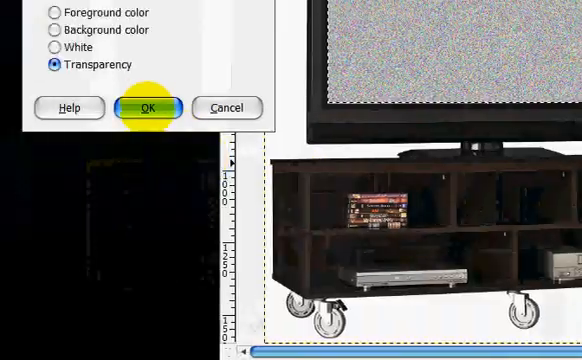
click(151, 107)
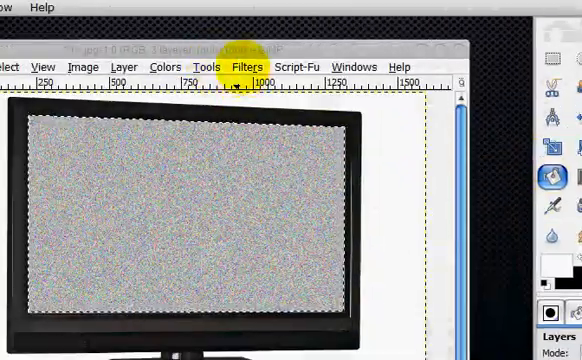
click(240, 66)
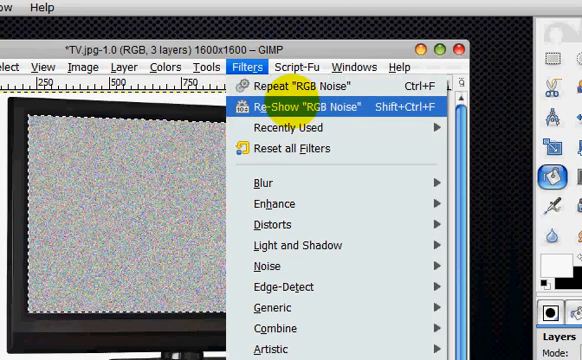
click(304, 105)
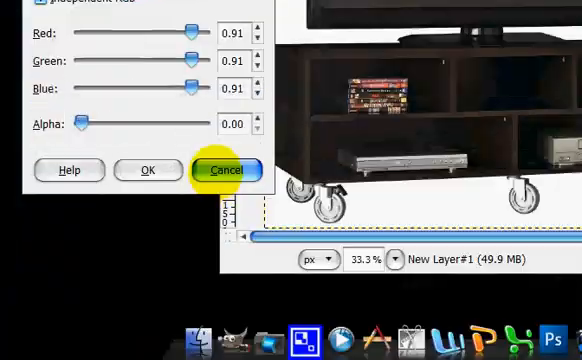
click(225, 169)
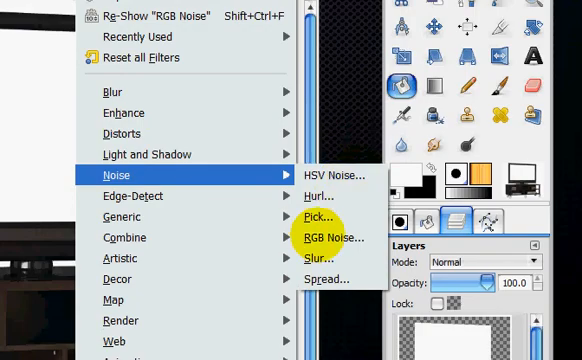
- Apply RGB noise with alpha lowered to about 0.34 onto the new layer's screen area
click(324, 238)
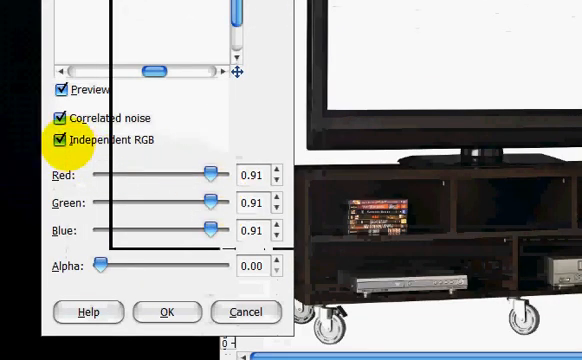
click(62, 138)
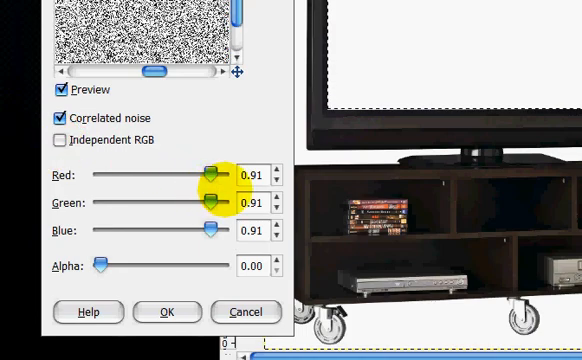
drag(210, 173, 205, 173)
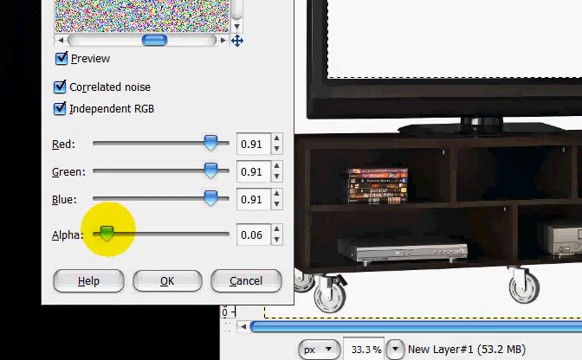
drag(103, 230, 192, 230)
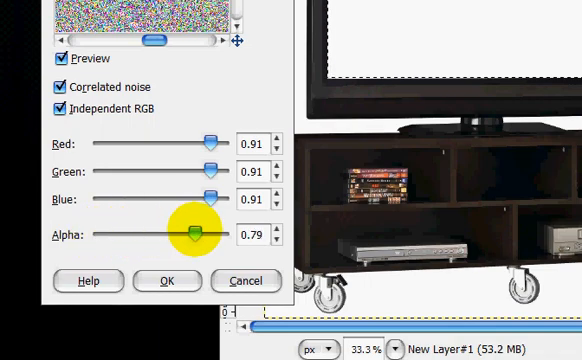
drag(190, 233, 148, 233)
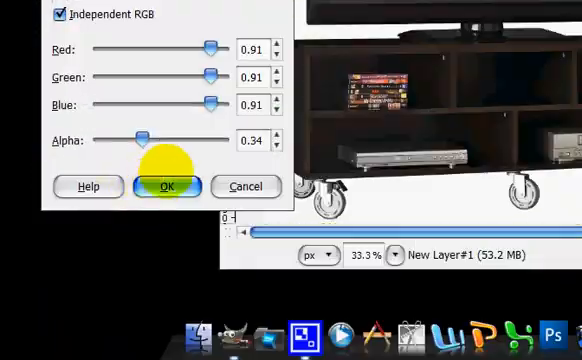
click(166, 187)
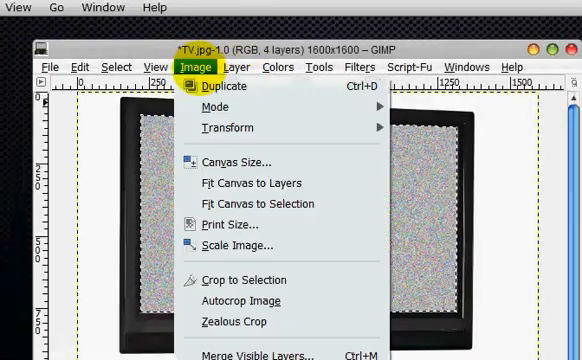
- Merge visible layers twice so the TV image is left with two frames
click(254, 354)
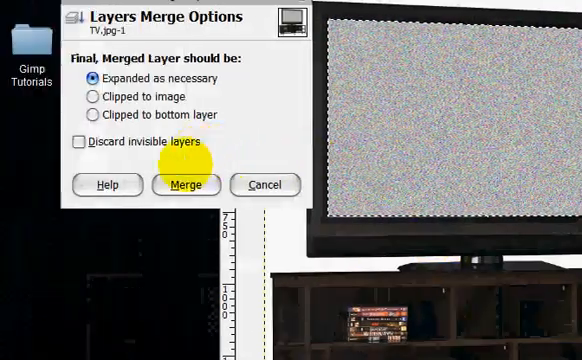
click(184, 185)
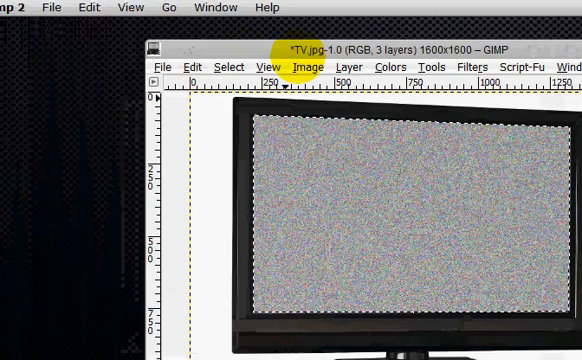
click(310, 66)
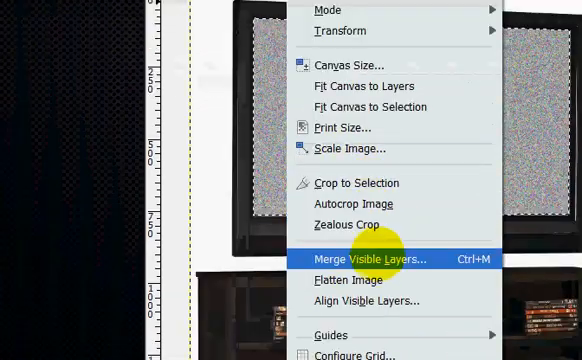
click(372, 260)
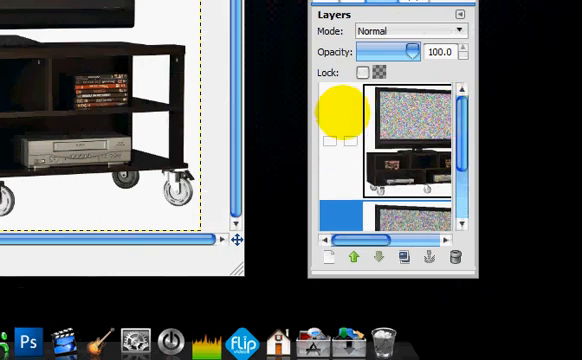
drag(340, 110, 333, 143)
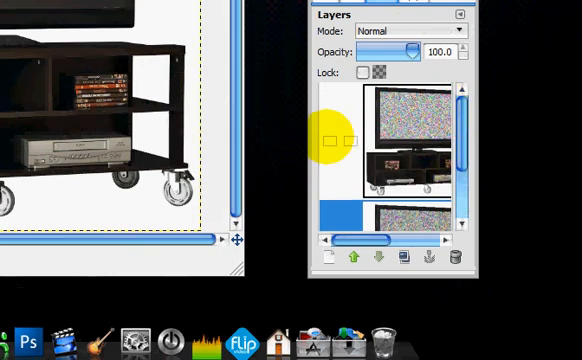
click(225, 66)
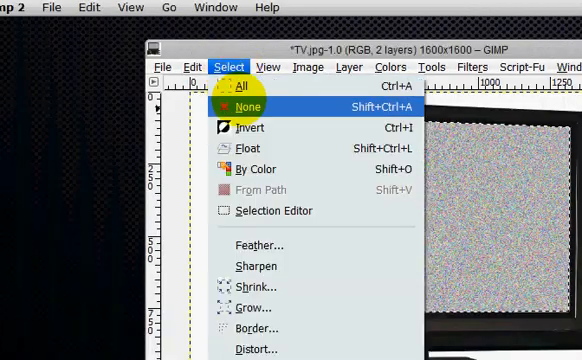
- Select None, then run Animation > Optimize (Difference) on the two frames
click(248, 105)
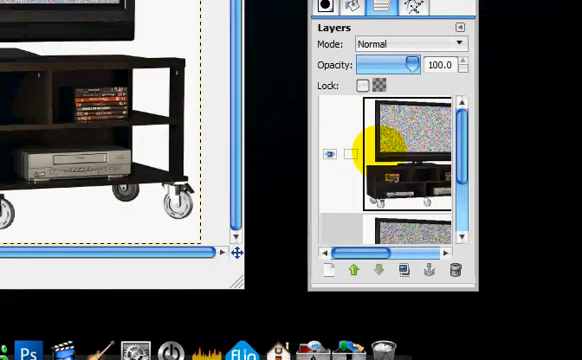
click(244, 66)
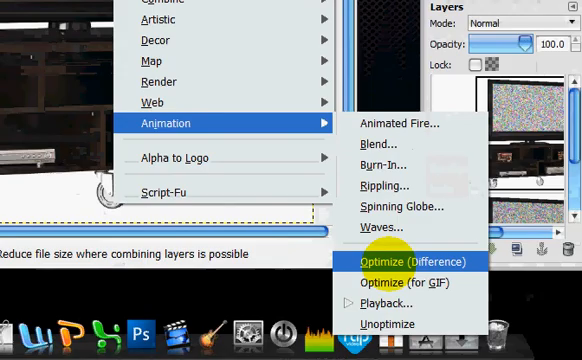
click(398, 261)
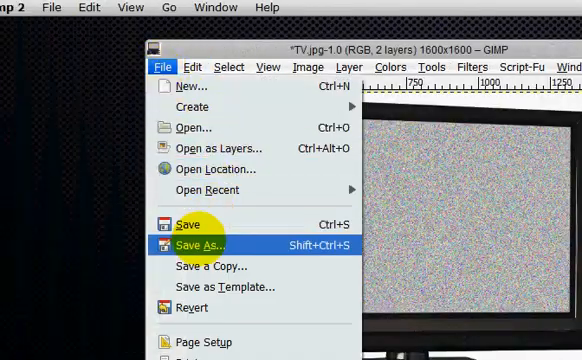
- Save as 'Plasma TV Animation.gif' on the Desktop and export as an indexed animation
click(201, 245)
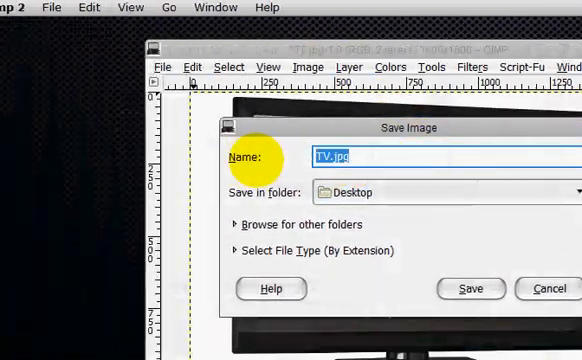
text(Plasma TV)
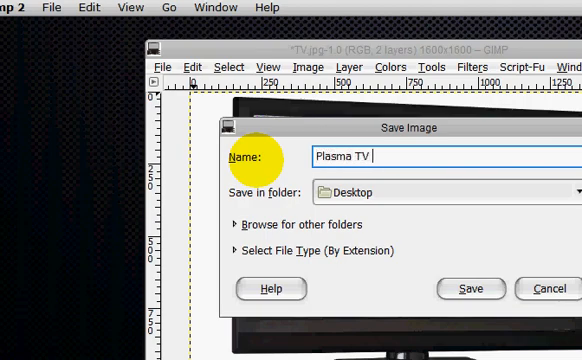
text(Animation.gif)
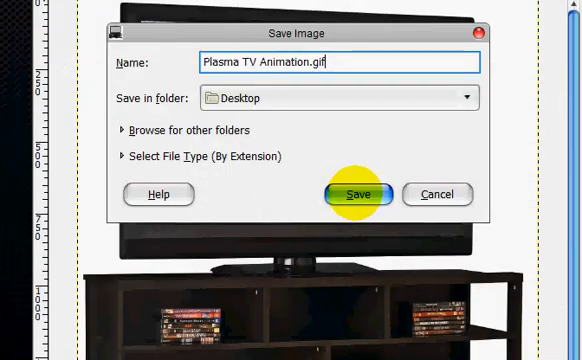
click(362, 194)
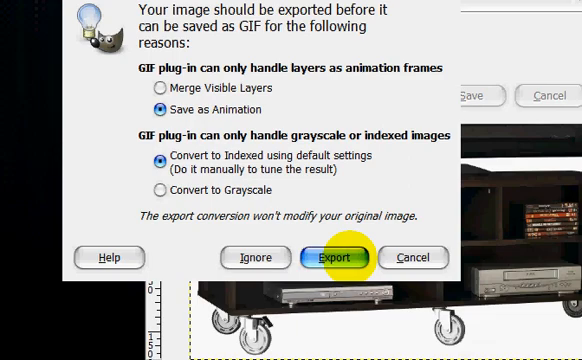
click(345, 257)
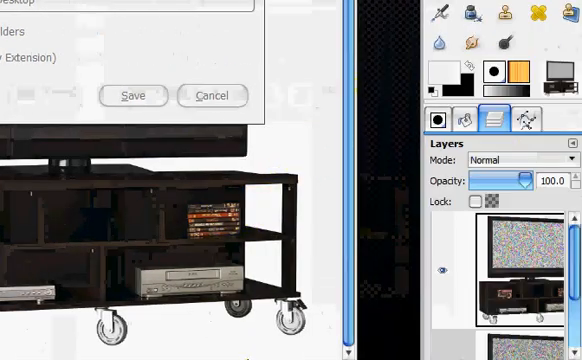